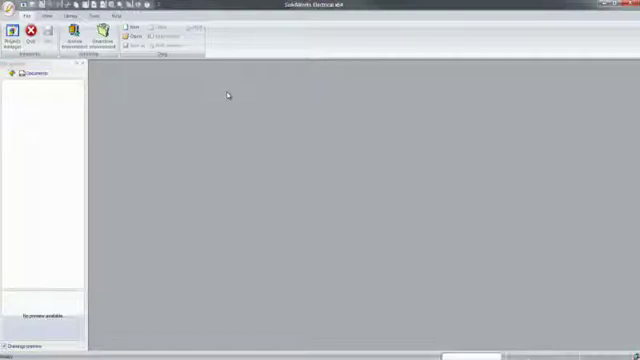
# Open the project, expand its Document book folders and open the line diagram drawing
pyautogui.click(16, 38)
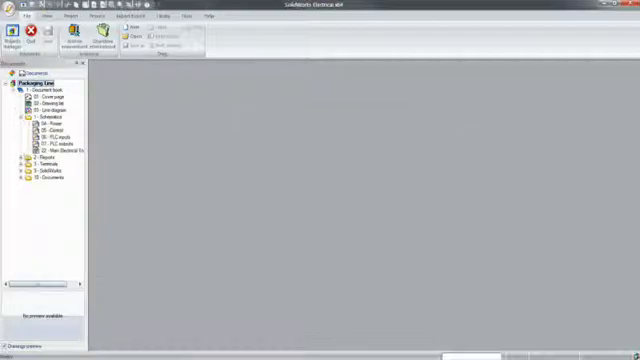
pyautogui.click(24, 160)
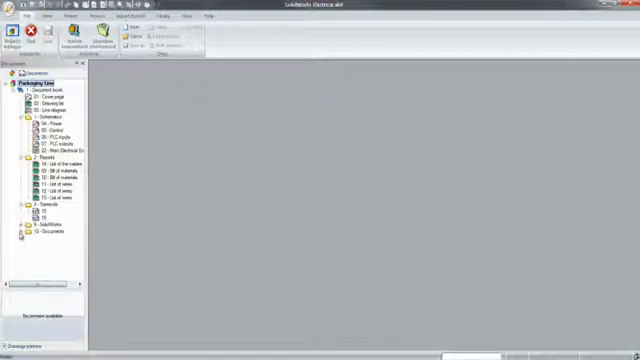
pyautogui.click(24, 236)
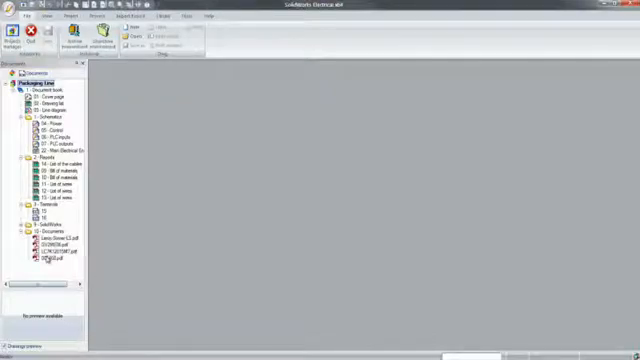
pyautogui.doubleClick(40, 108)
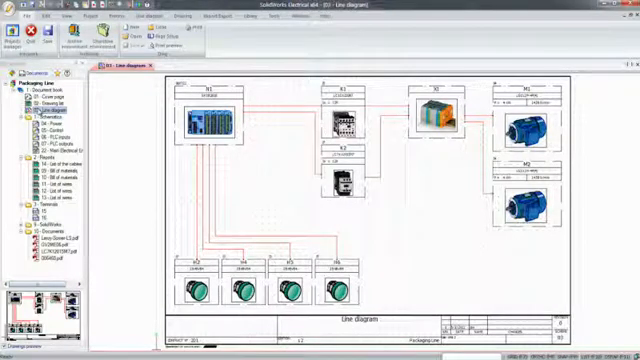
# Insert a symbol on the line diagram, choosing a motor from the Motors class of the library
pyautogui.click(120, 8)
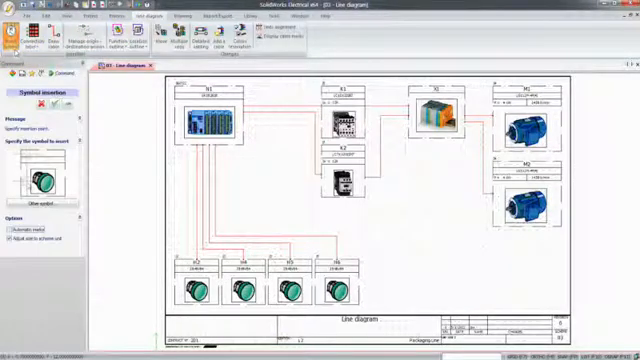
pyautogui.click(50, 196)
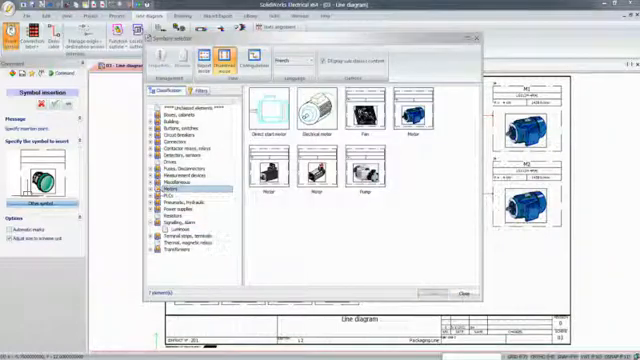
pyautogui.click(410, 112)
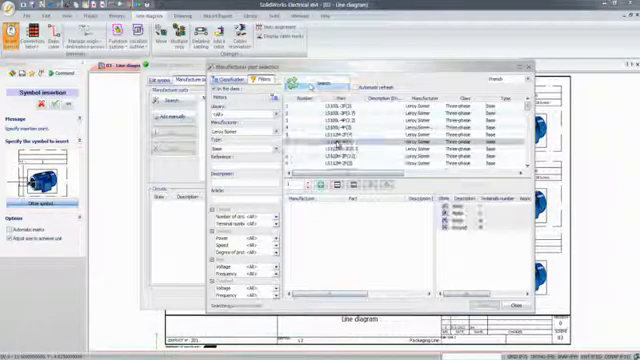
# Select a motor manufacturer part from the catalogue for the placed symbol
pyautogui.click(350, 144)
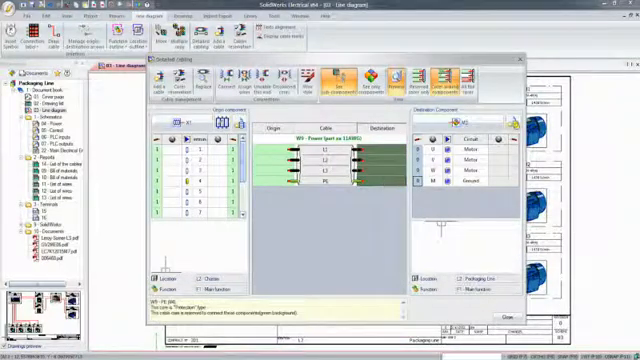
# Assign cable cores between origin and destination components in the Detailed cabling dialog
pyautogui.click(228, 76)
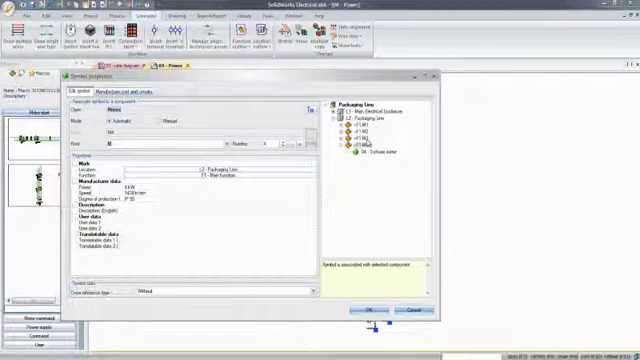
# Associate the schematic symbol with the matching component in the project tree and confirm
pyautogui.click(372, 312)
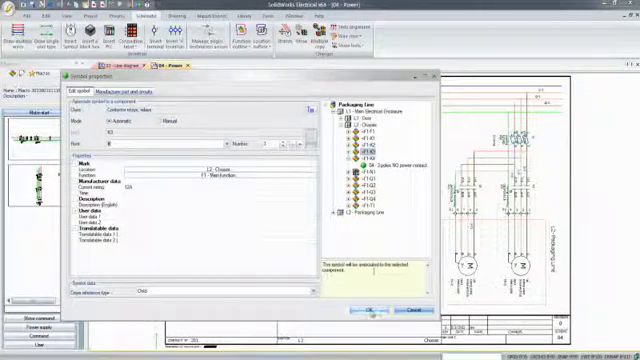
pyautogui.click(368, 308)
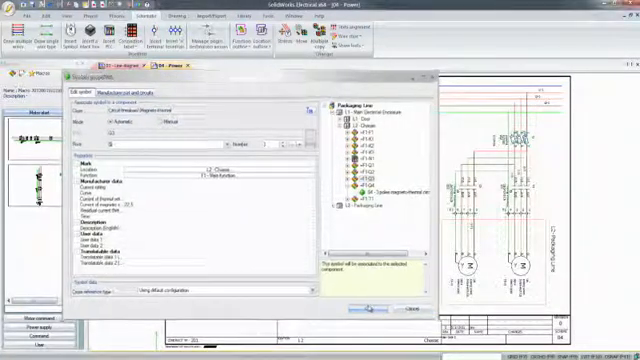
pyautogui.click(410, 308)
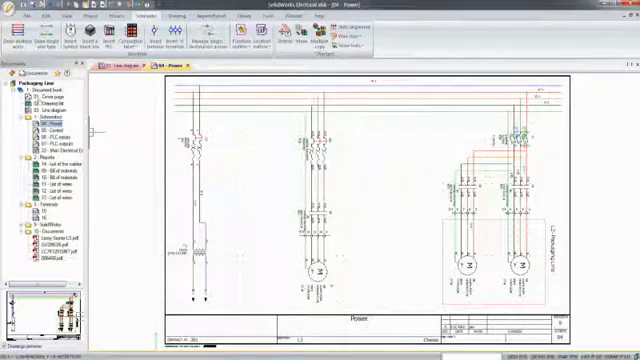
# Show the Component properties of a Schneider Electric component on the Power schematic
pyautogui.click(48, 132)
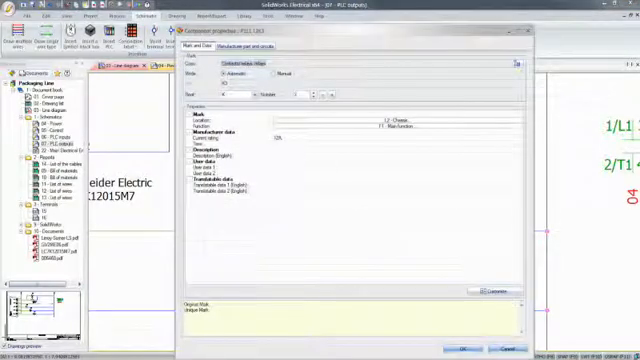
# Check the component's Manufacturer part data before heading to the project reports
pyautogui.click(252, 44)
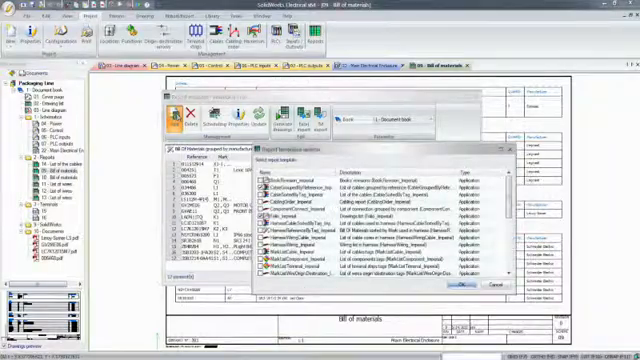
# Select the bill of materials in Report management and generate its drawings
pyautogui.scroll(-3)
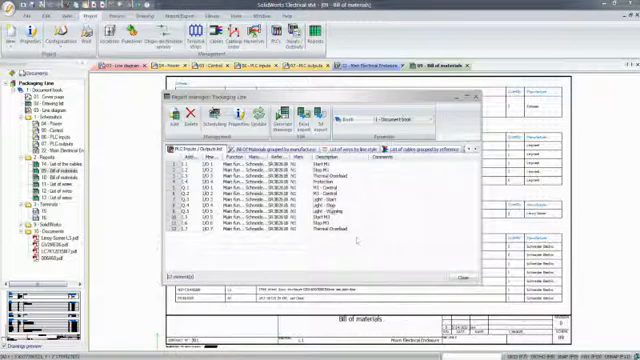
pyautogui.click(300, 114)
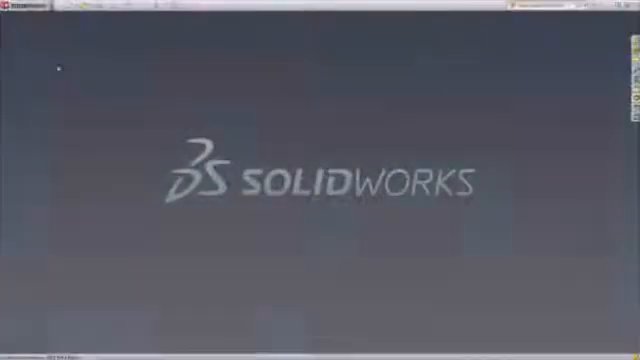
# Show the Electrical Manager, expand the project tree and open the 3D panel assembly
pyautogui.click(76, 12)
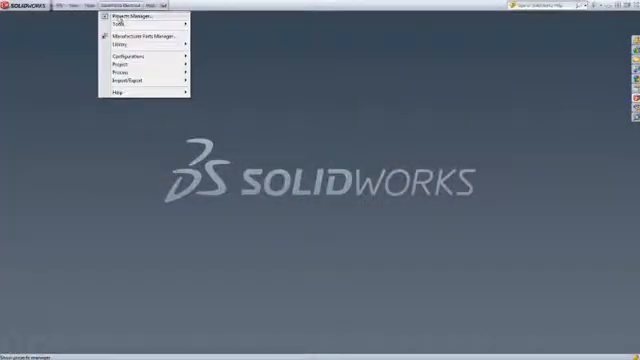
pyautogui.click(128, 24)
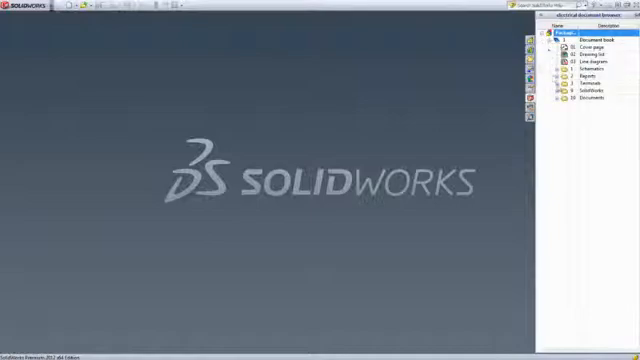
pyautogui.click(558, 88)
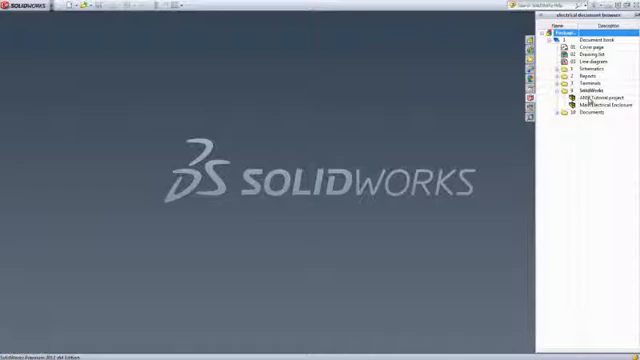
pyautogui.click(600, 98)
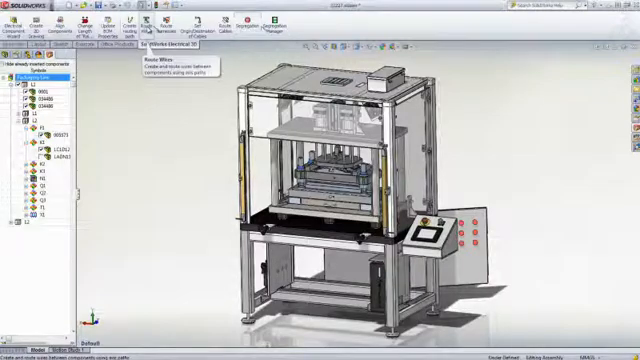
# Start an electrical 3D command on the assembly to show its PropertyManager settings
pyautogui.click(148, 20)
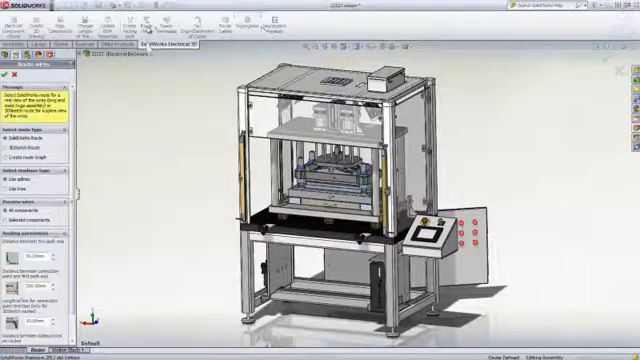